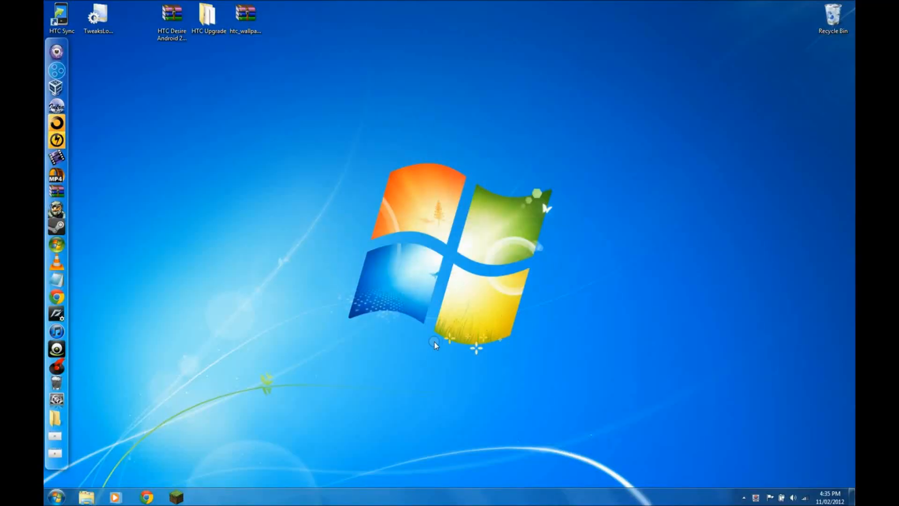
{"action": "mouse_move", "coordinate": [76, 449]}
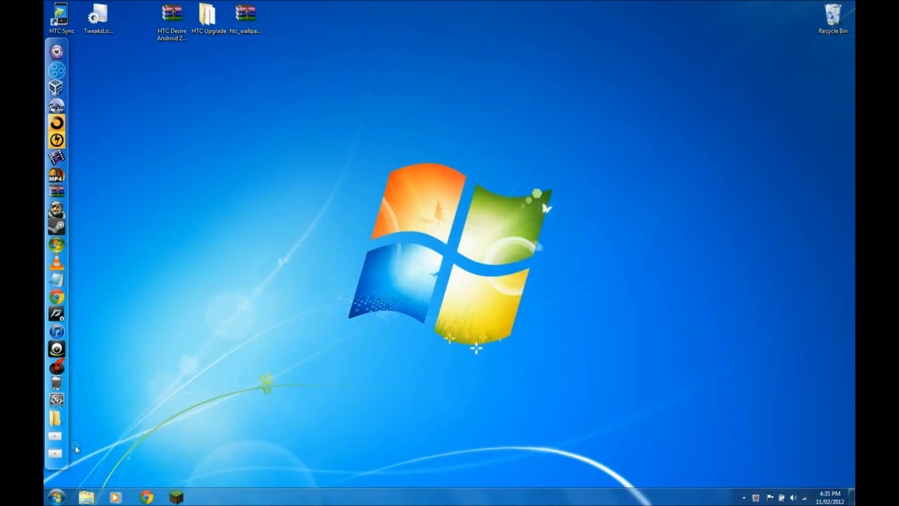
Bring up the Start menu to reach Devices and Printers
{"action": "left_click", "coordinate": [55, 496]}
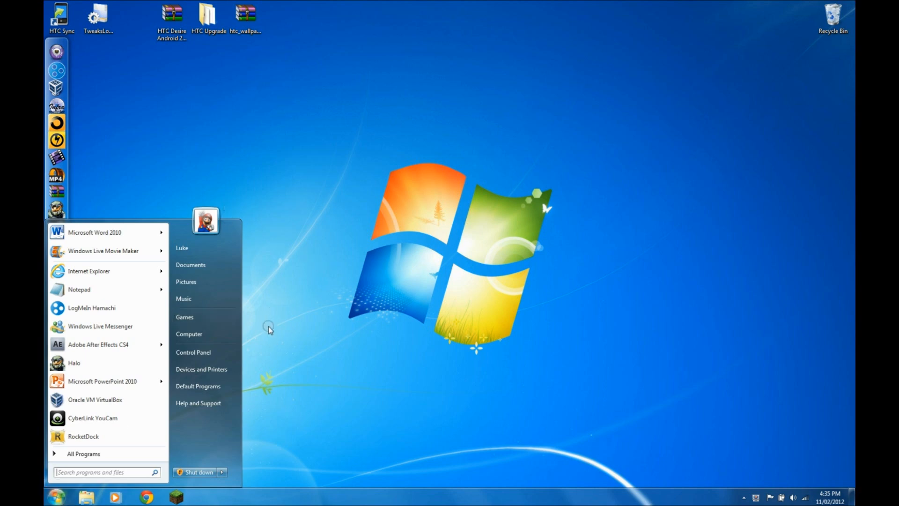
{"action": "mouse_move", "coordinate": [188, 333]}
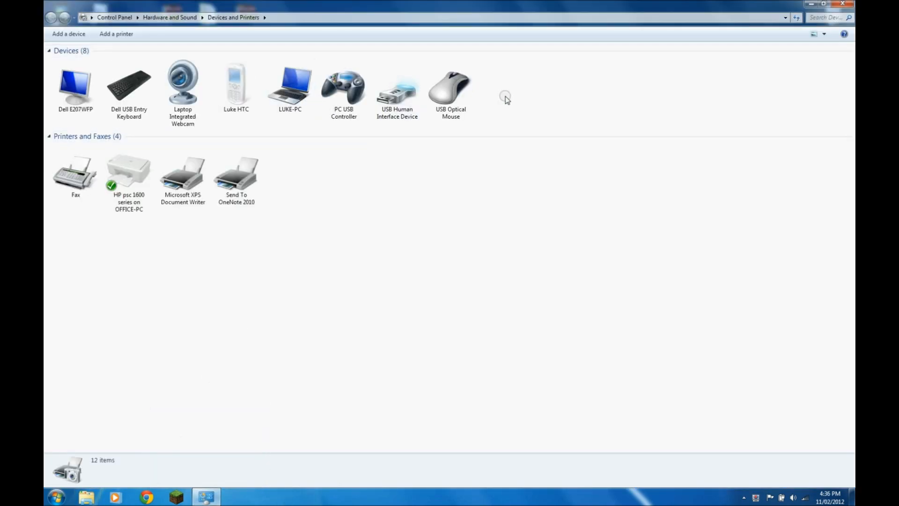
Select PC USB Controller and show its properties Test page with axes, buttons and POV hat
{"action": "left_click", "coordinate": [344, 86]}
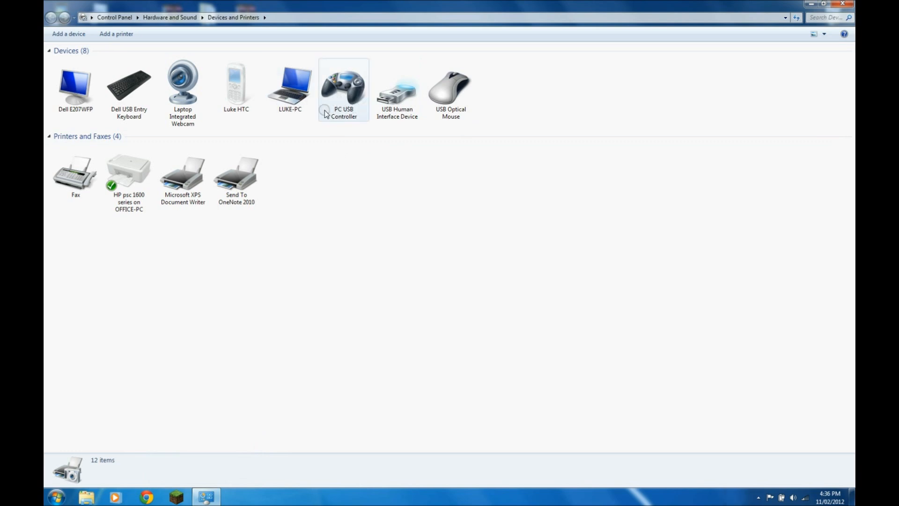
{"action": "left_click", "coordinate": [343, 86]}
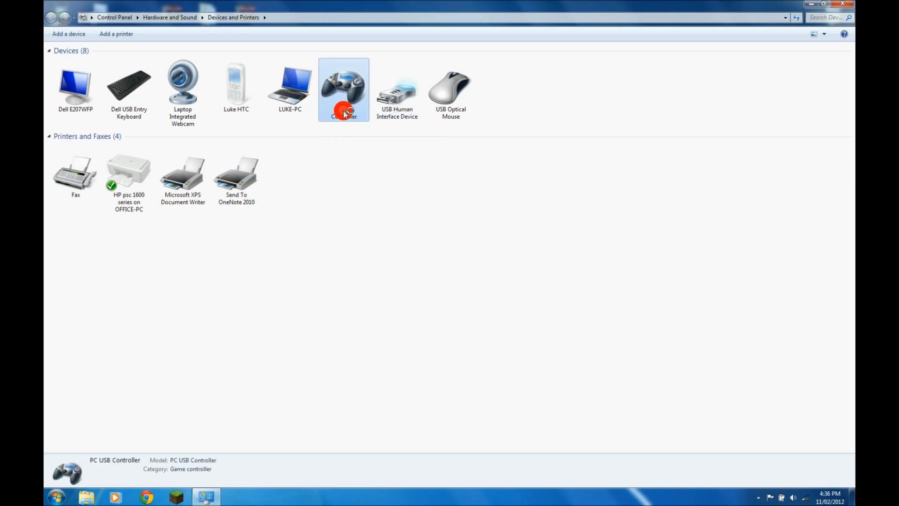
{"action": "double_click", "coordinate": [343, 86]}
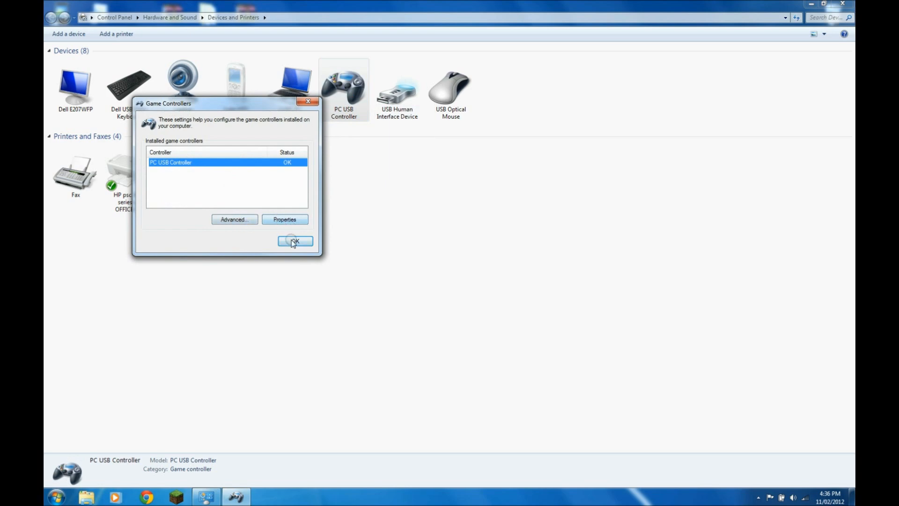
{"action": "left_click", "coordinate": [285, 219]}
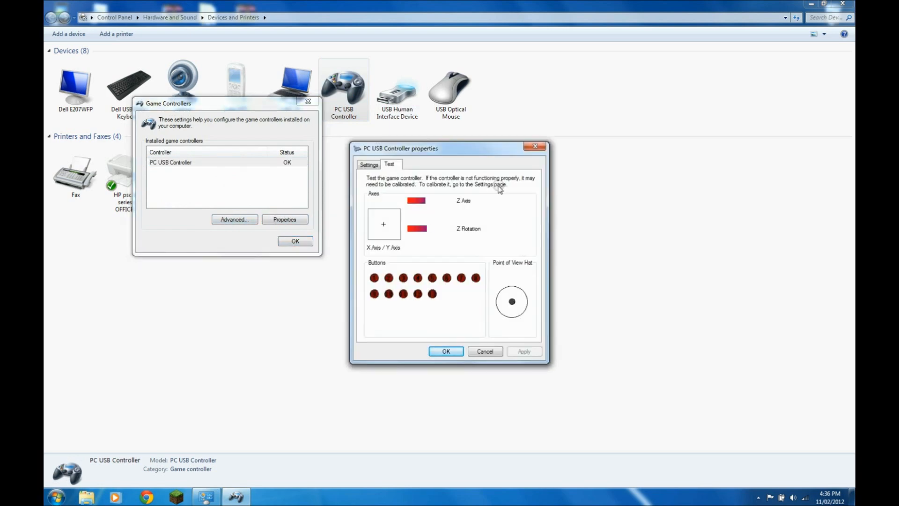